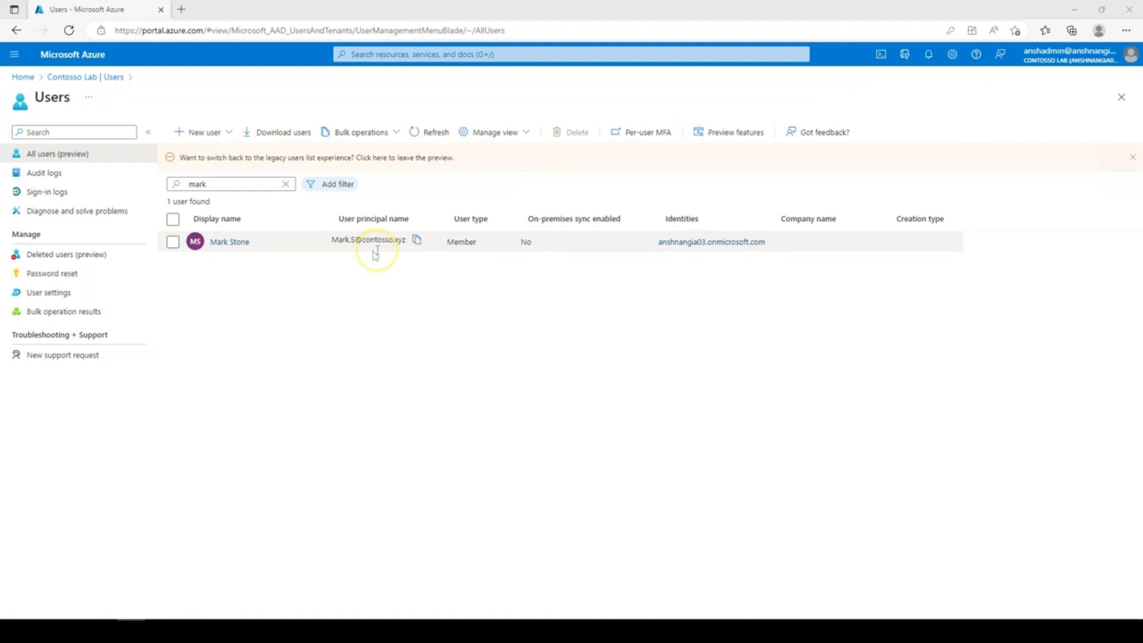
click(229, 242)
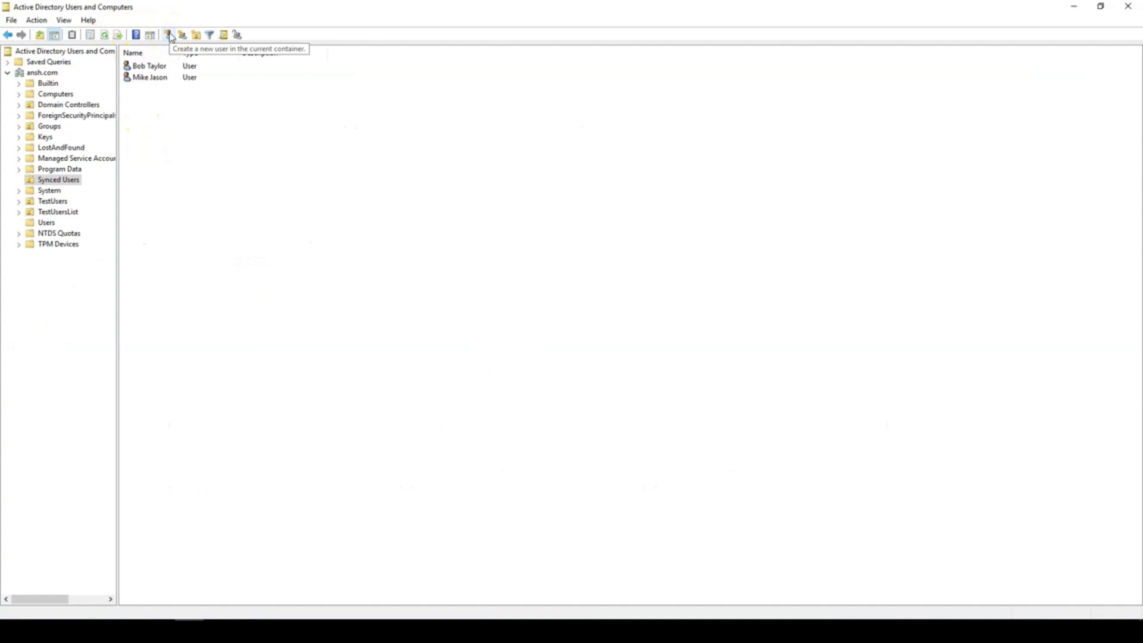
click(168, 35)
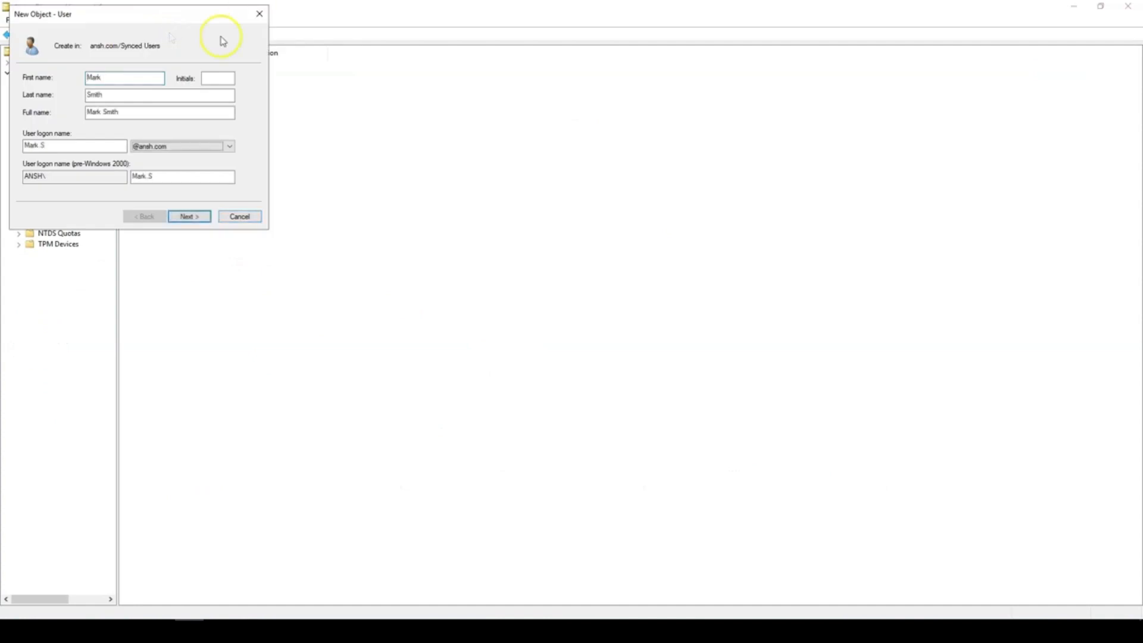
click(229, 145)
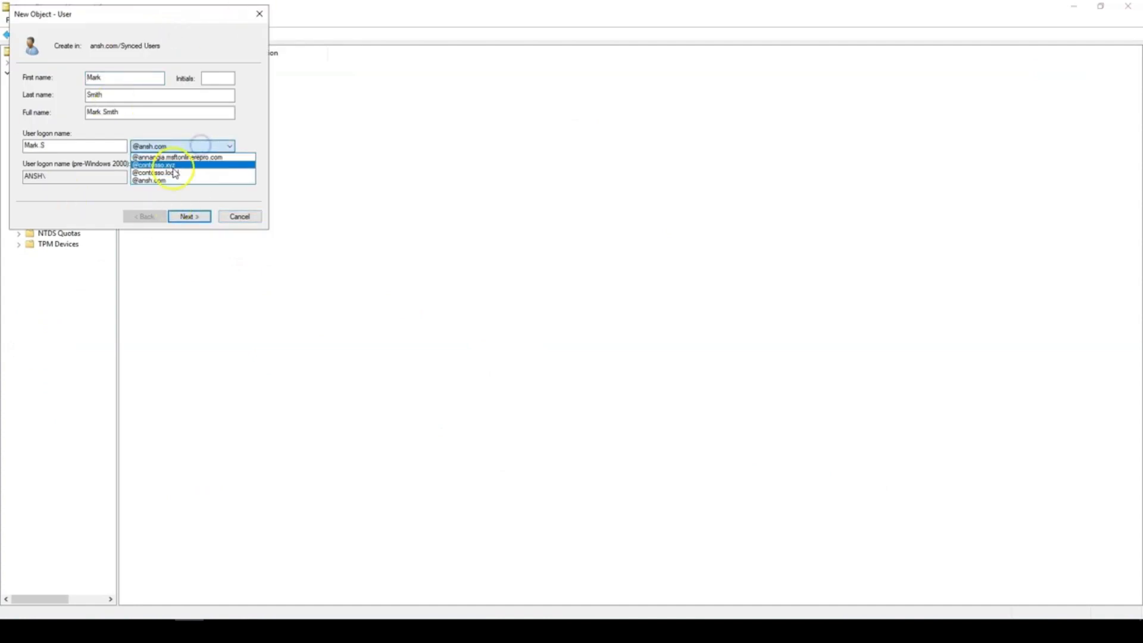
click(189, 215)
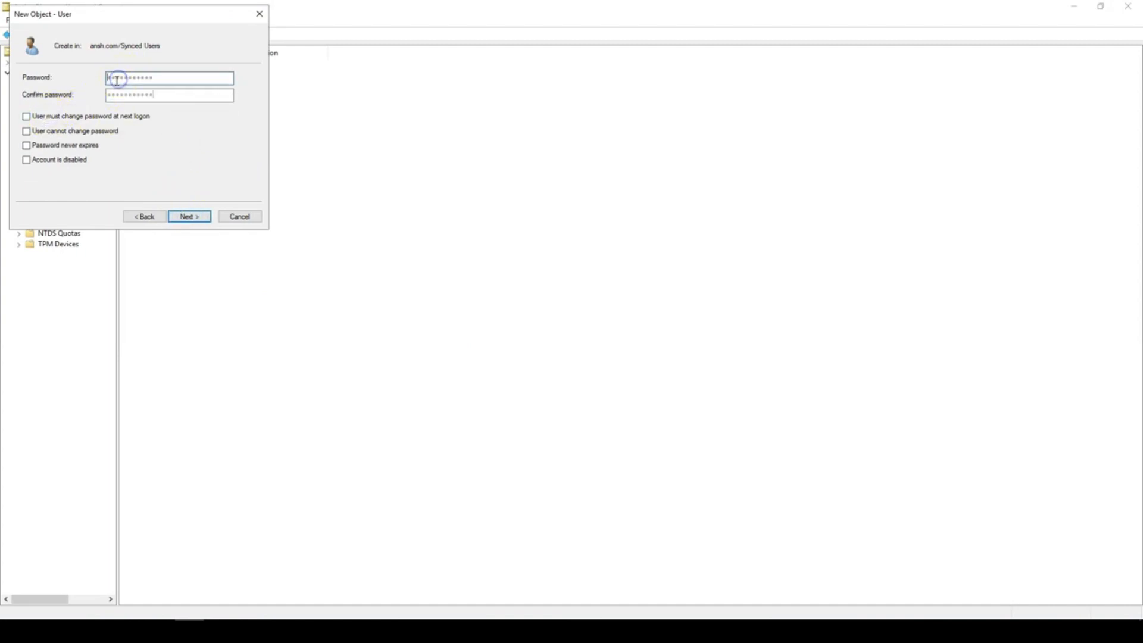
click(189, 217)
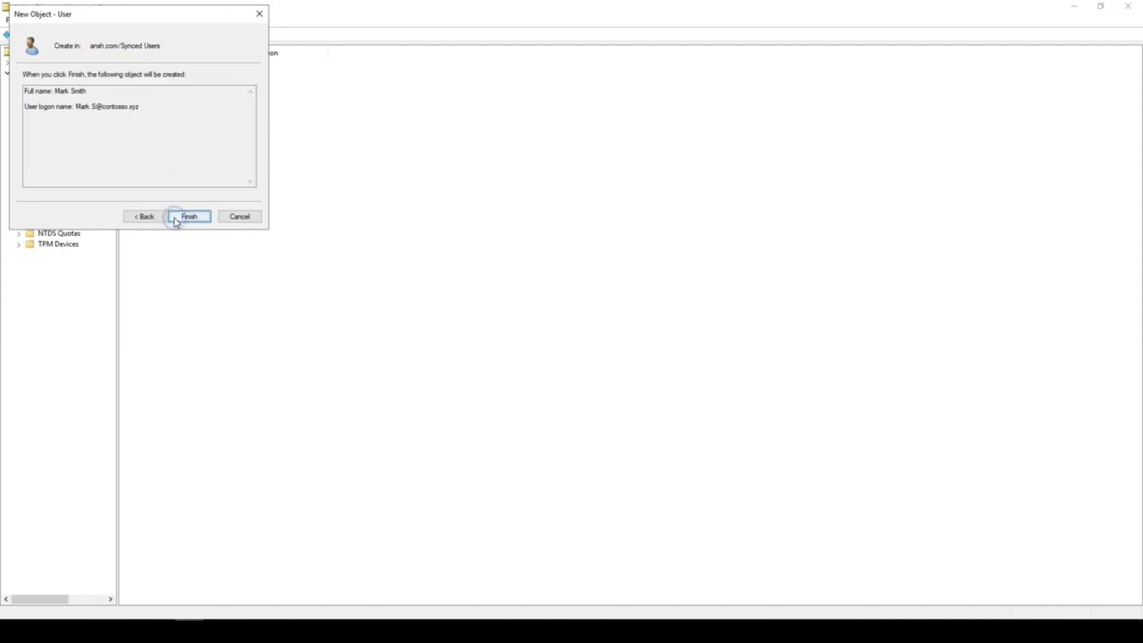
click(188, 217)
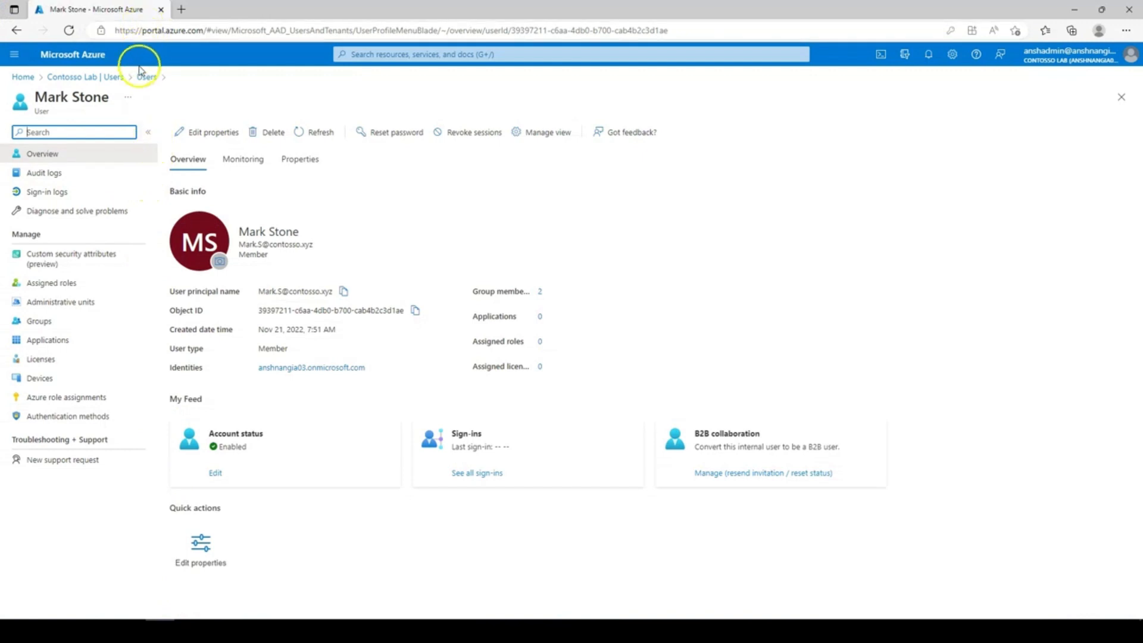
click(146, 76)
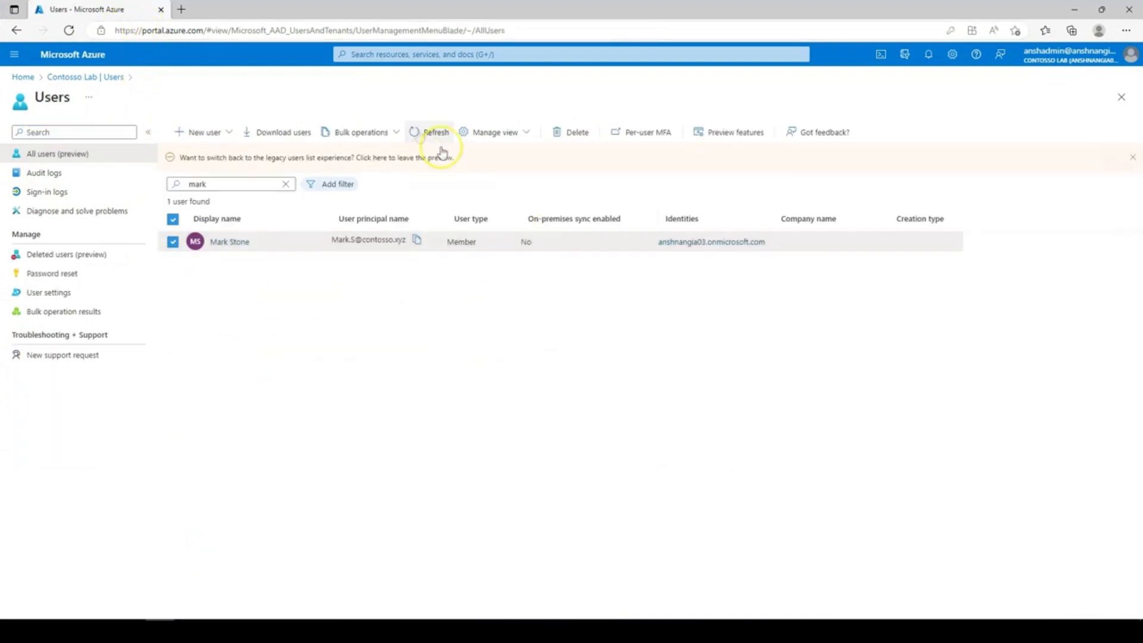
click(436, 132)
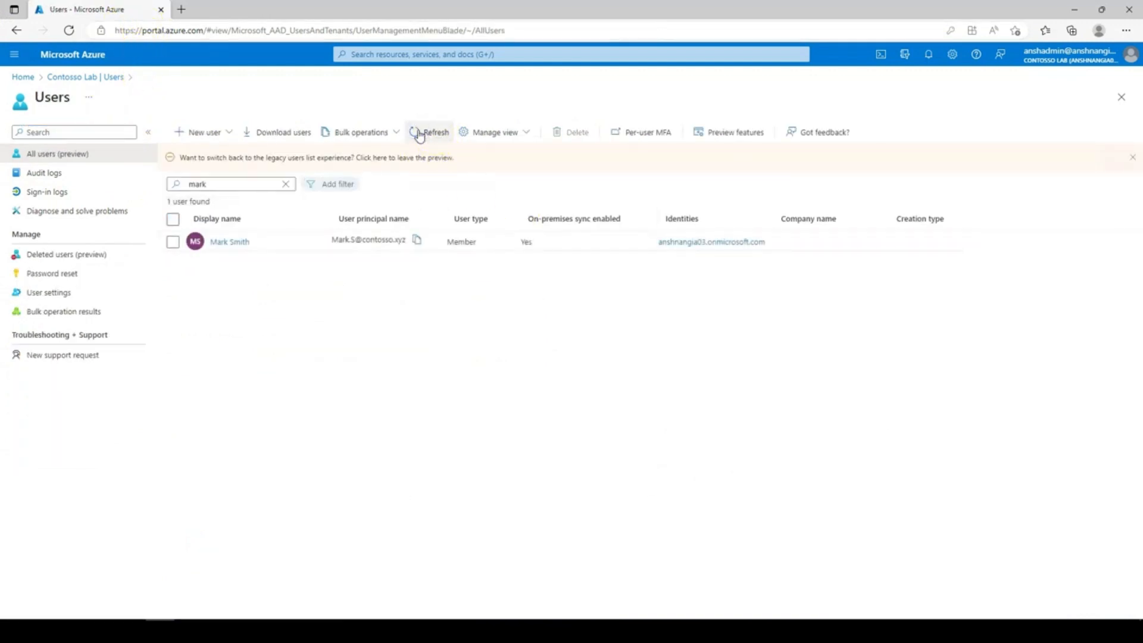
click(173, 219)
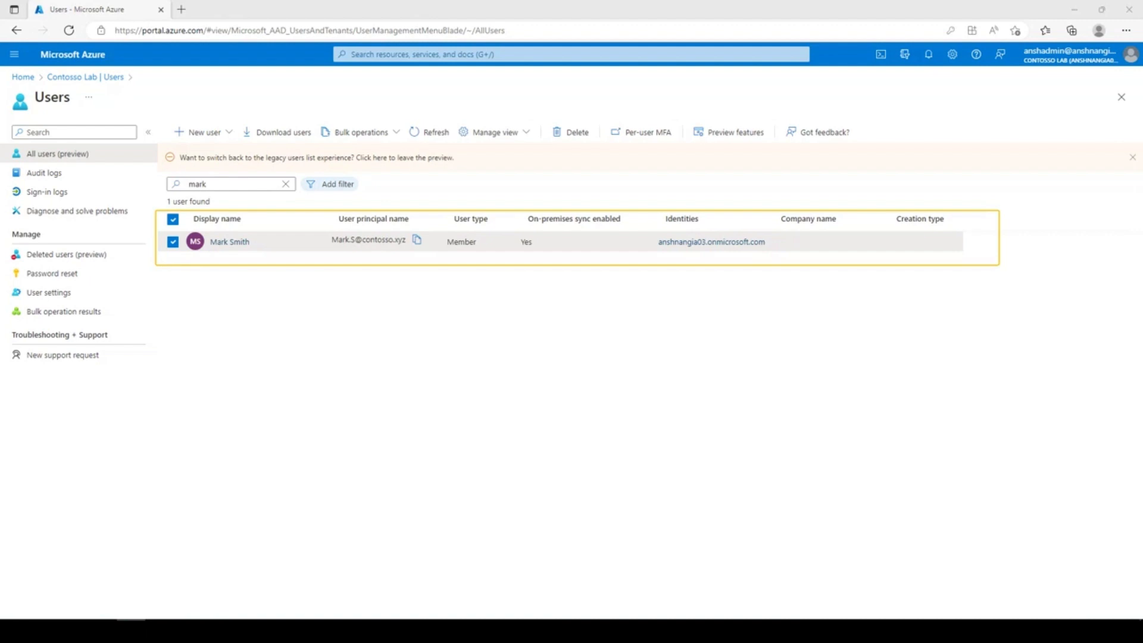
click(229, 241)
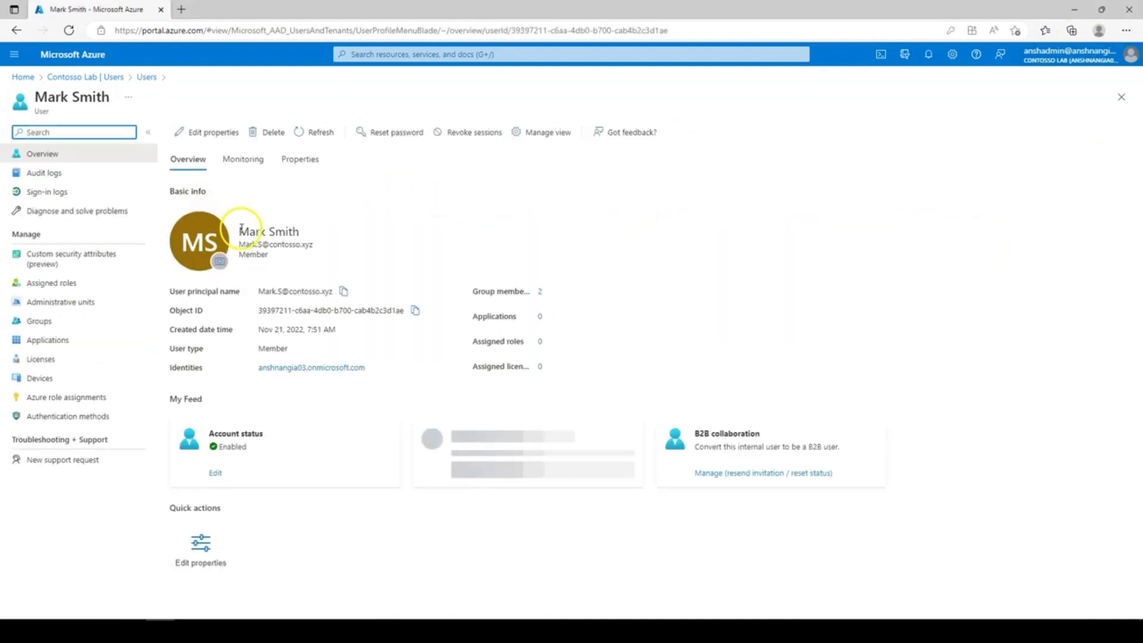
double_click(268, 231)
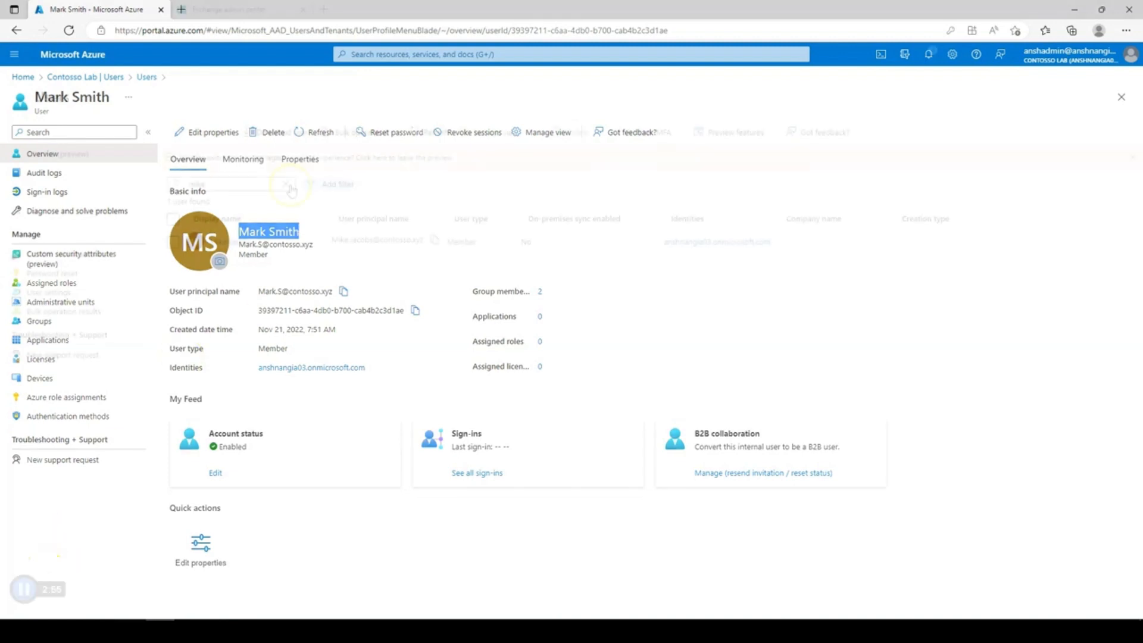
click(145, 76)
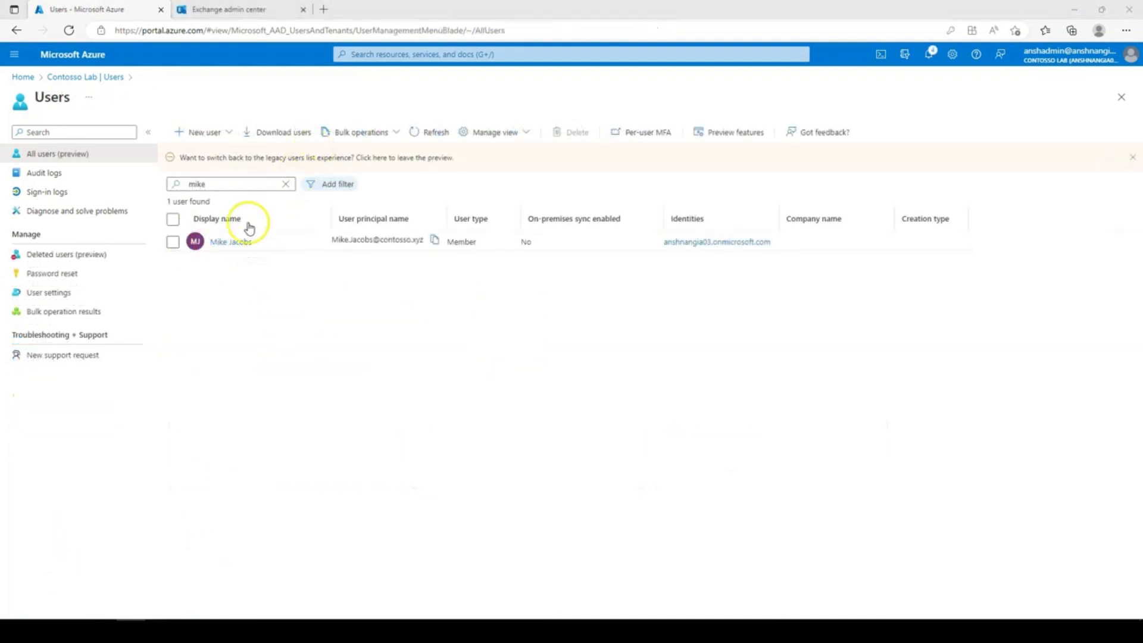
click(231, 242)
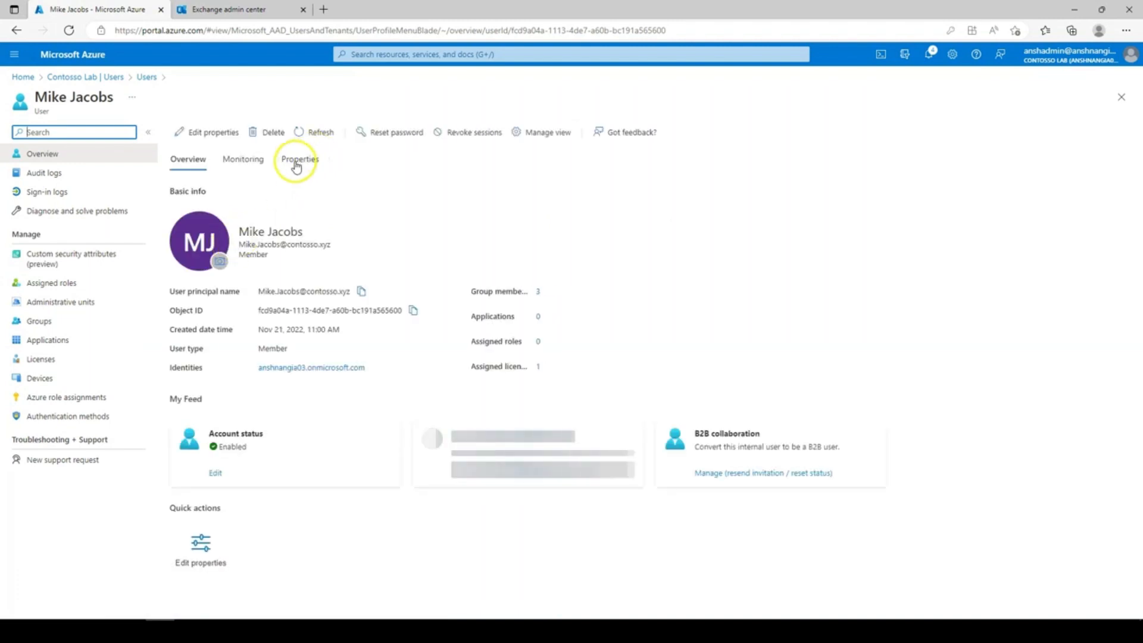
click(299, 158)
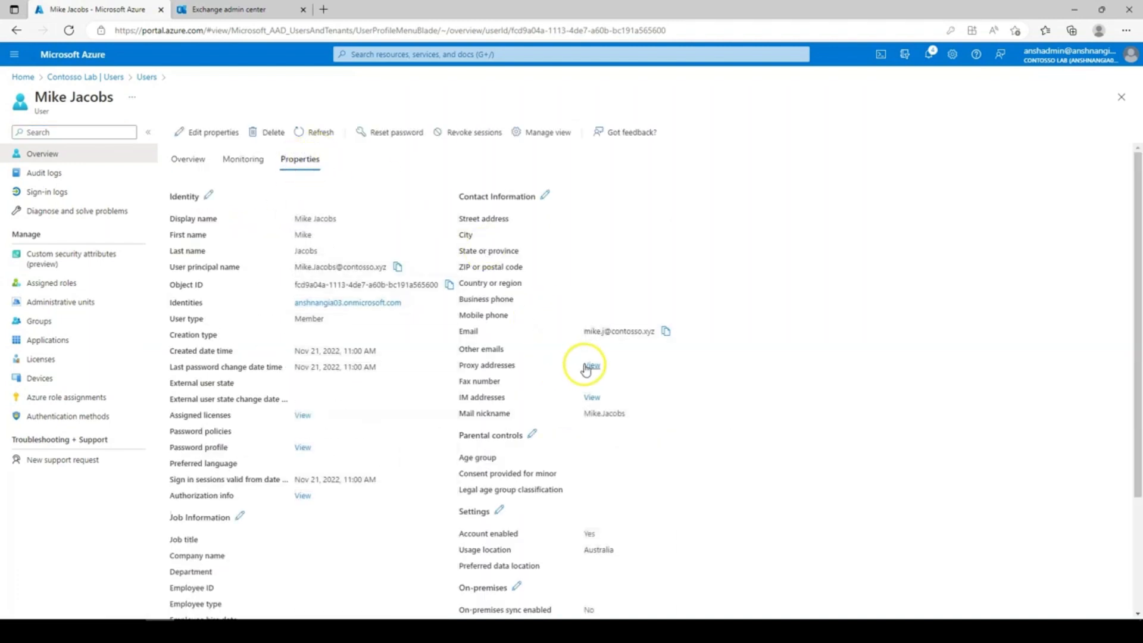
click(590, 365)
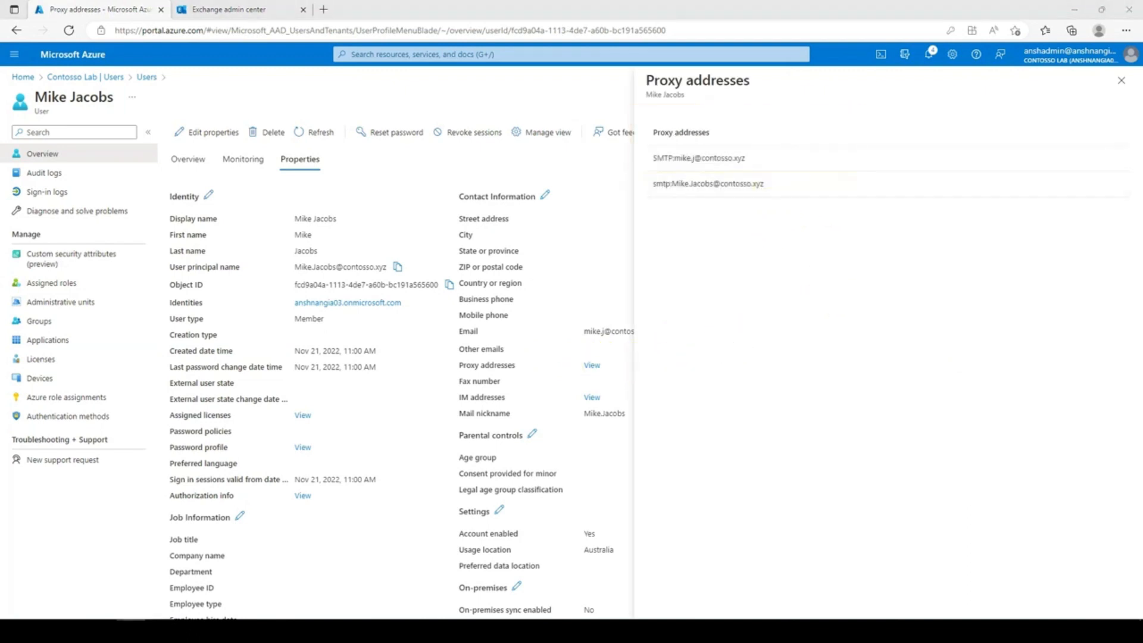
click(240, 10)
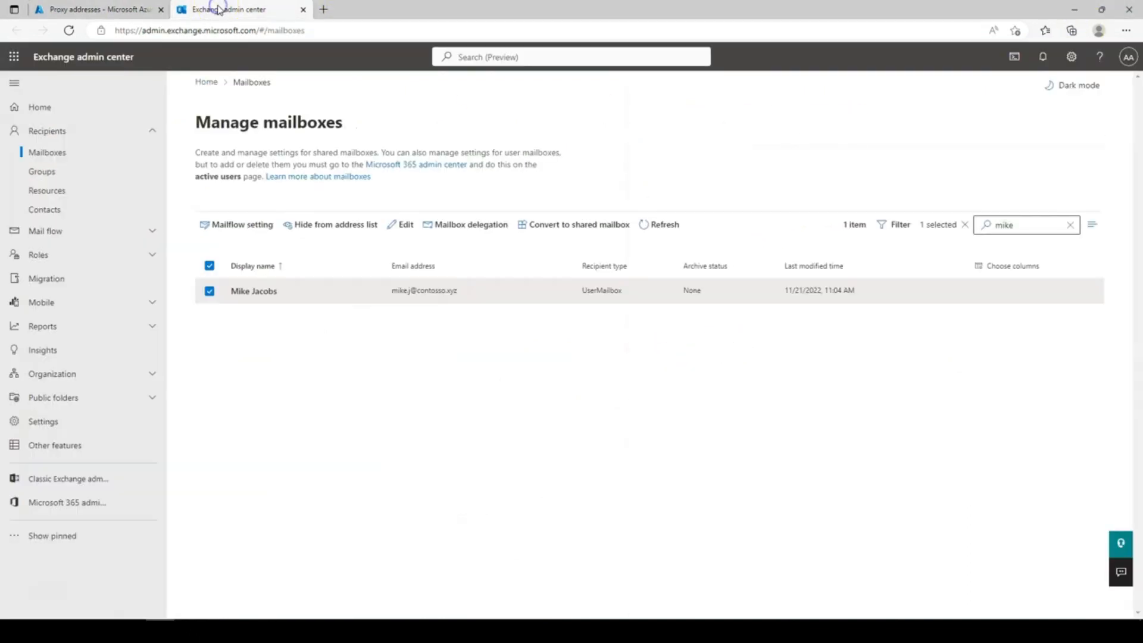
click(254, 291)
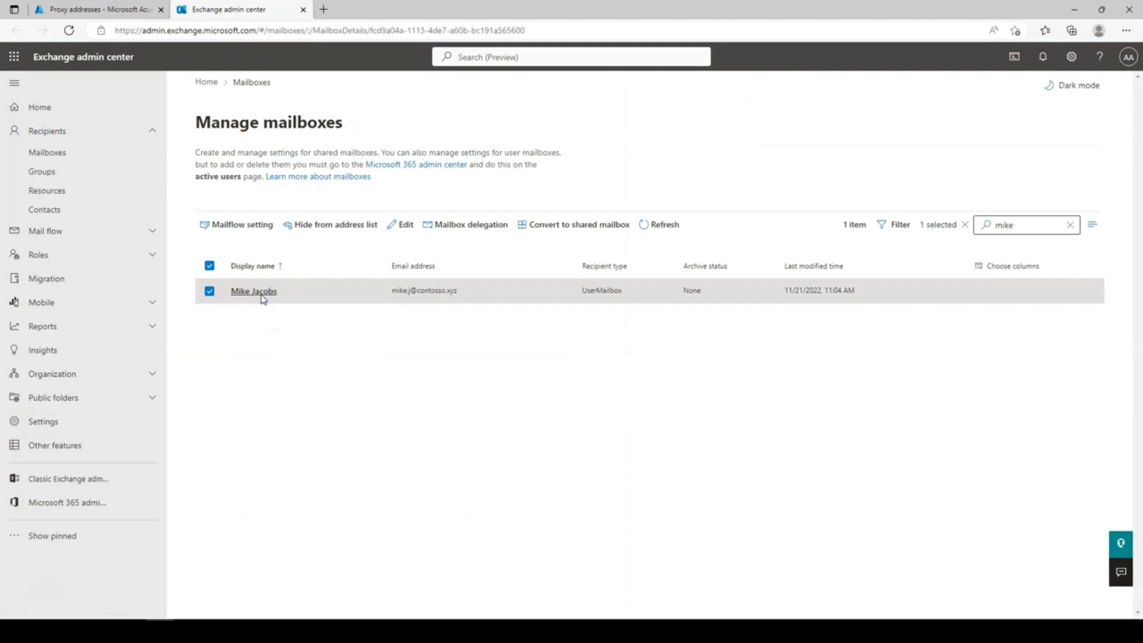
click(254, 290)
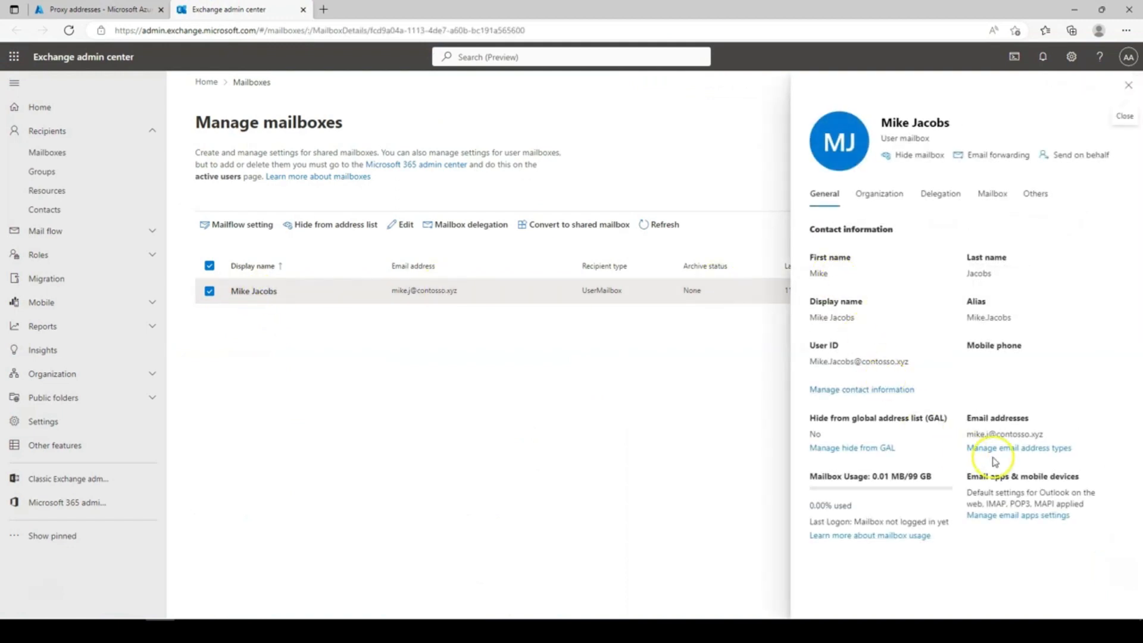
click(1018, 447)
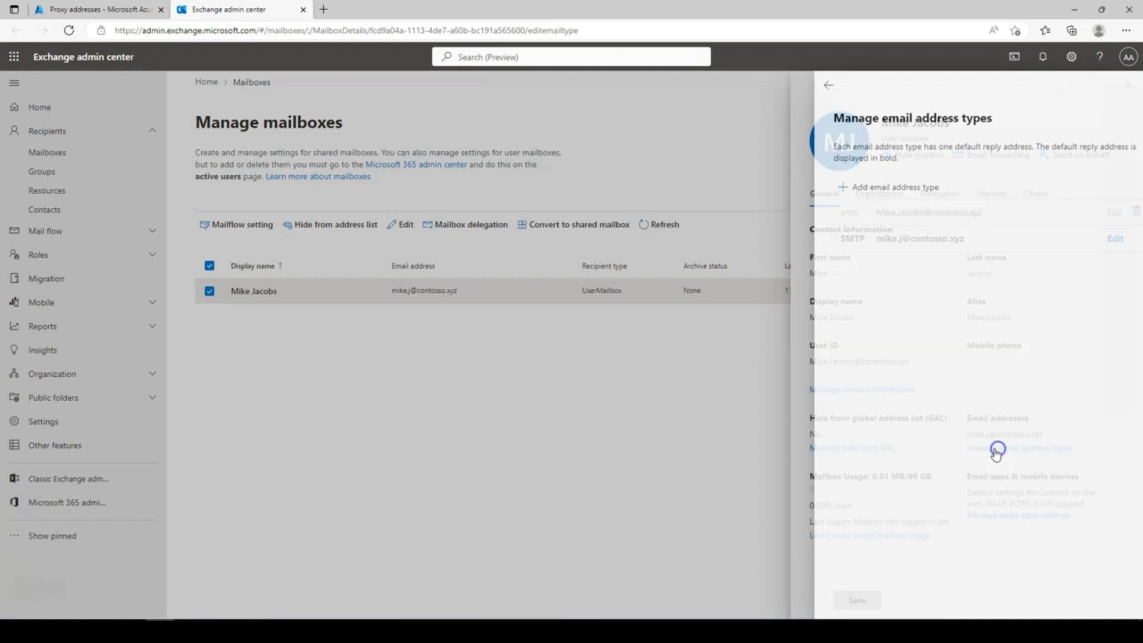
click(996, 448)
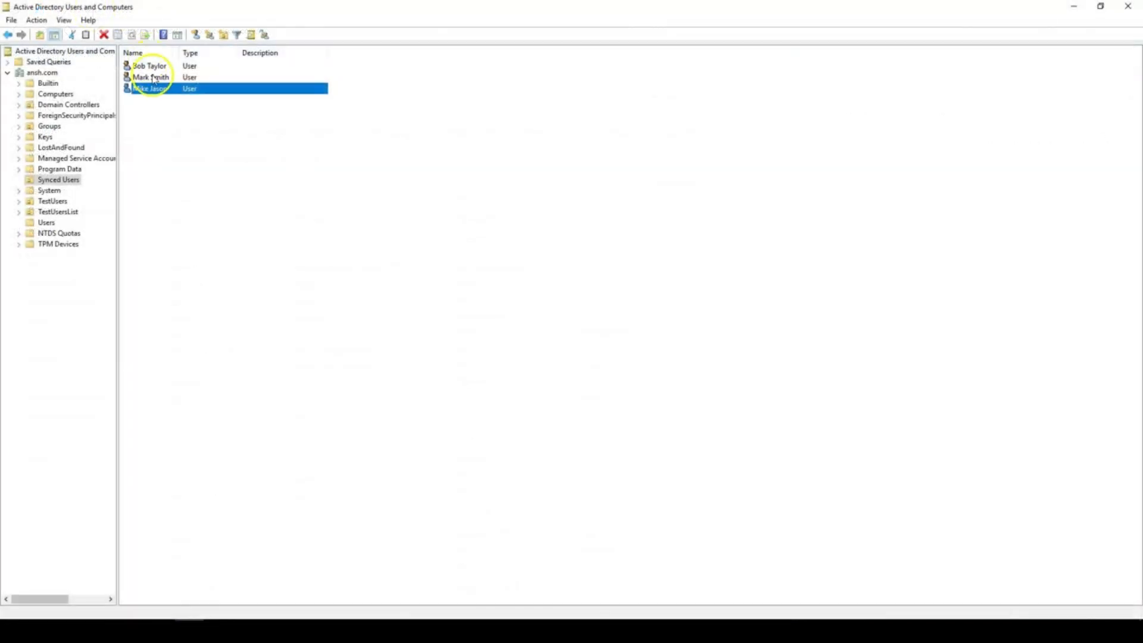
double_click(150, 88)
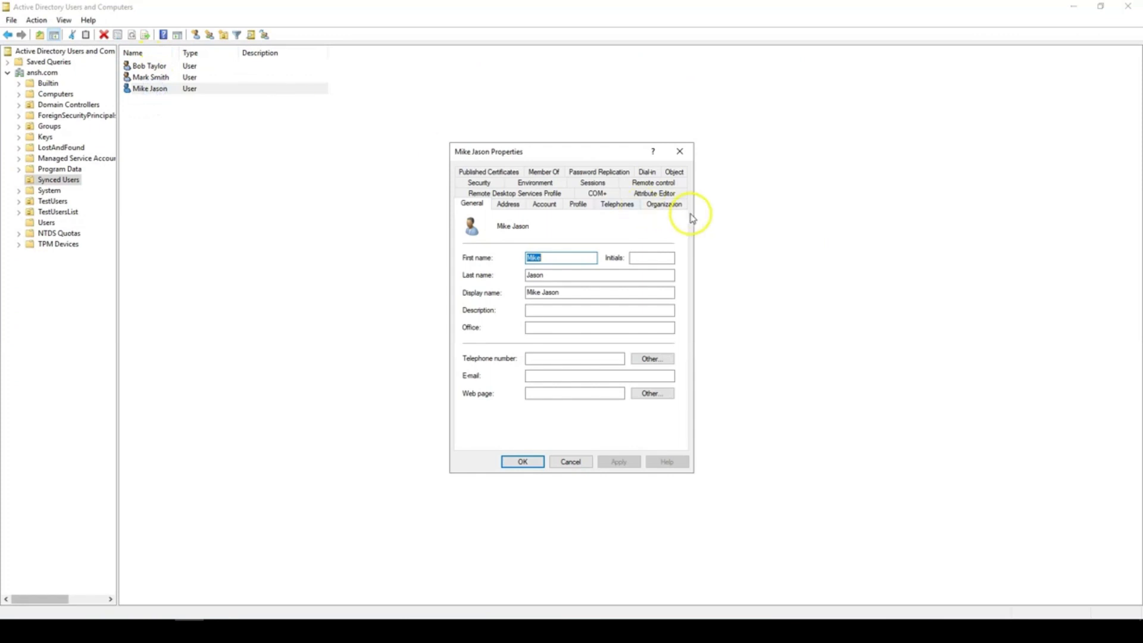
click(654, 204)
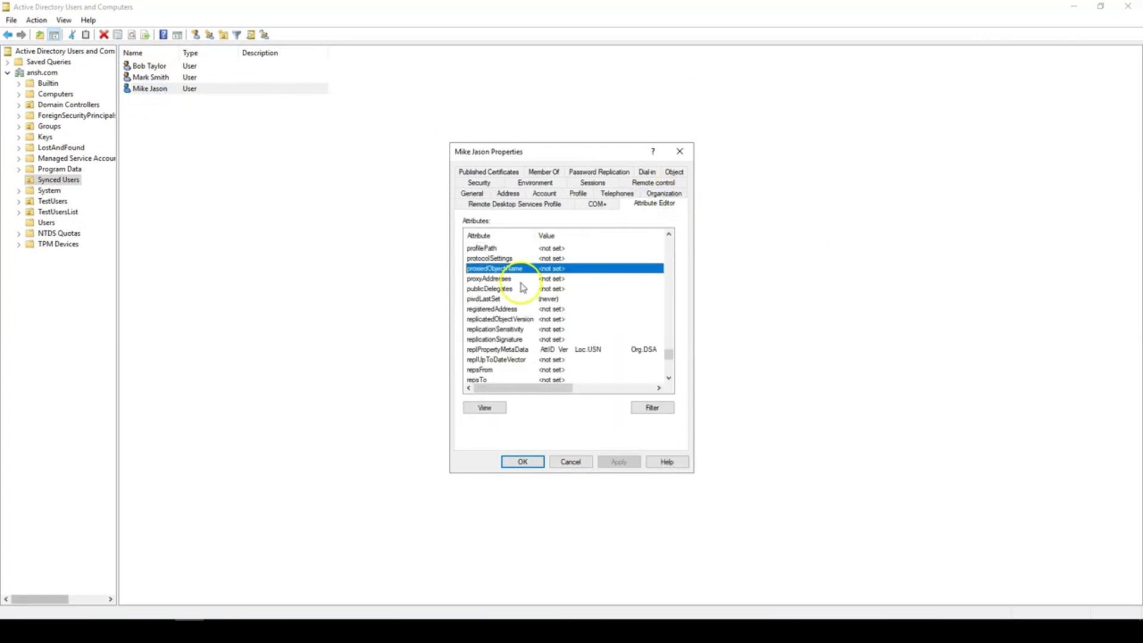
double_click(489, 279)
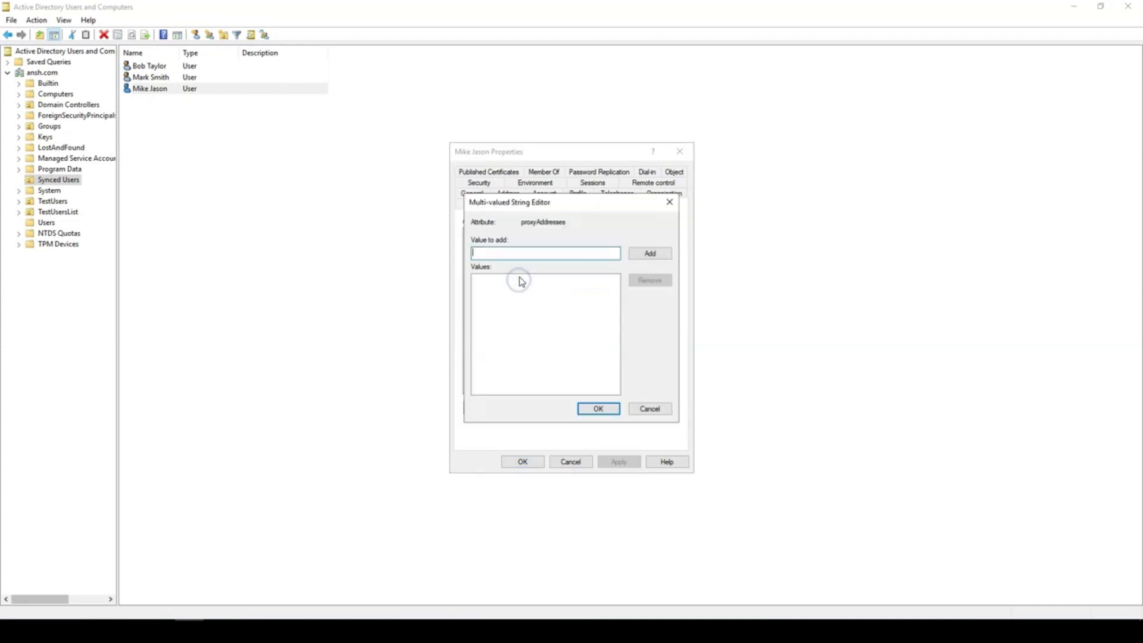
click(647, 253)
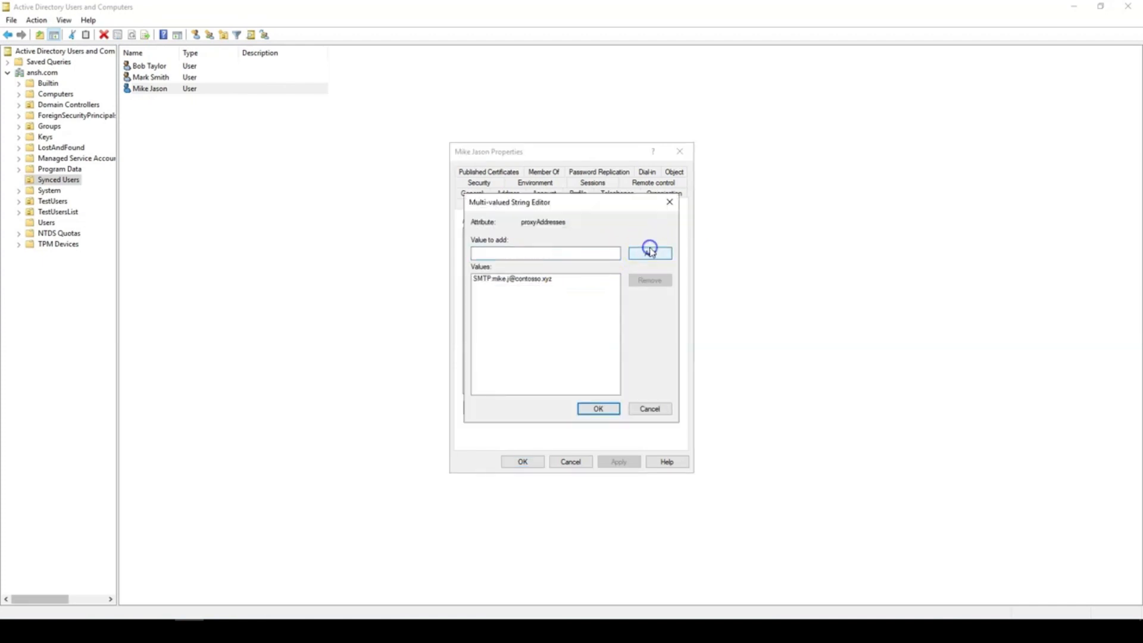
- Confirm and apply the proxyAddresses change and close the user's properties
click(597, 409)
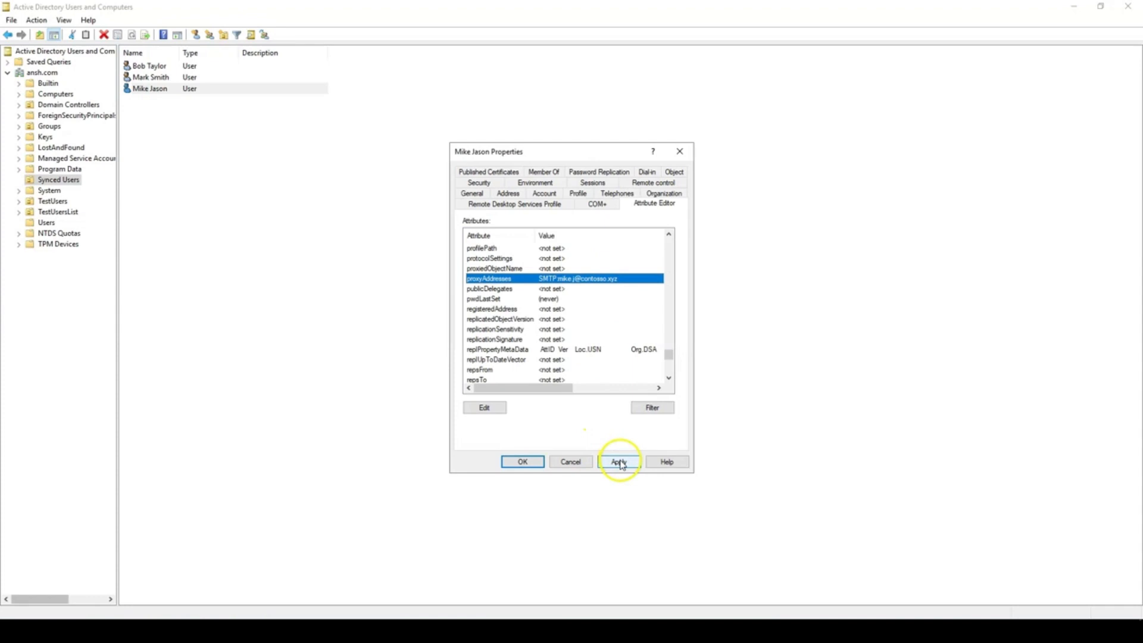
click(618, 462)
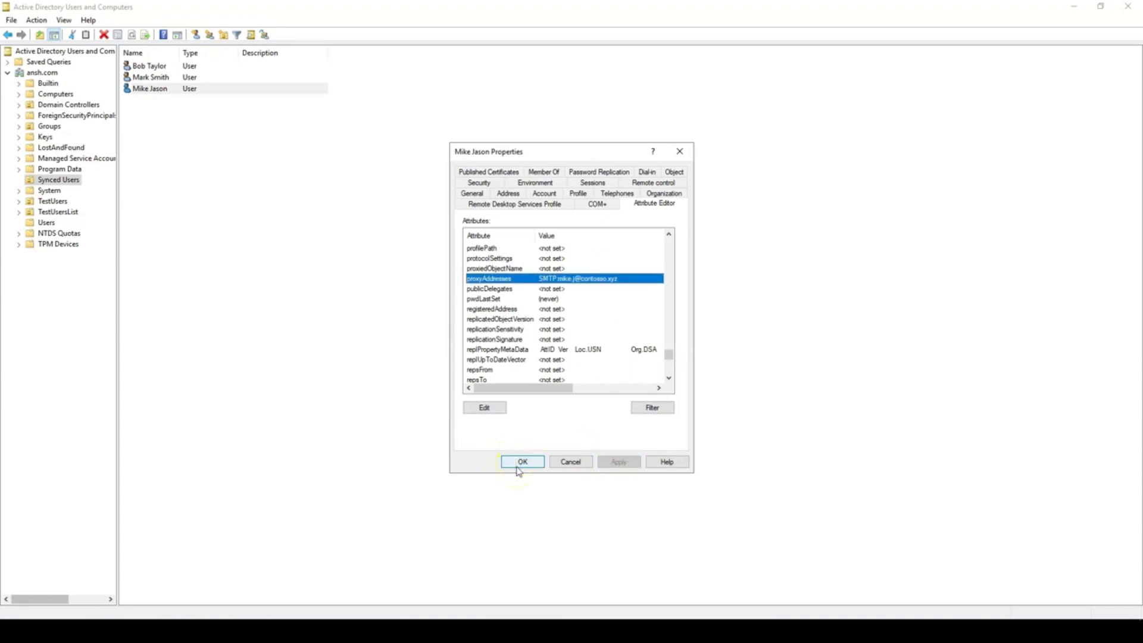
click(522, 462)
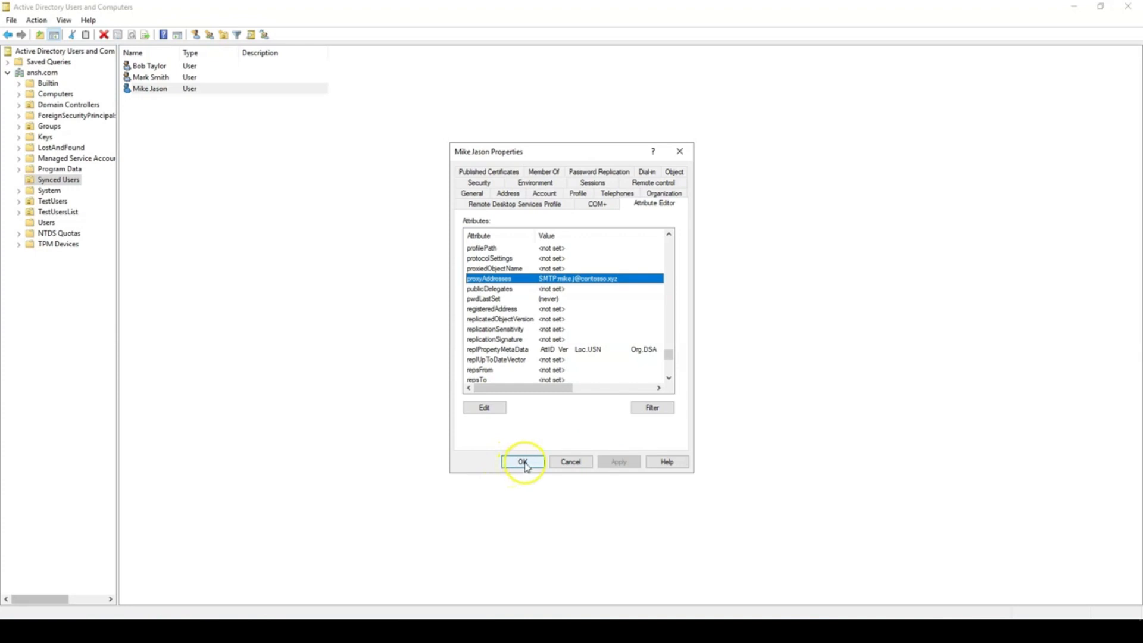
click(522, 462)
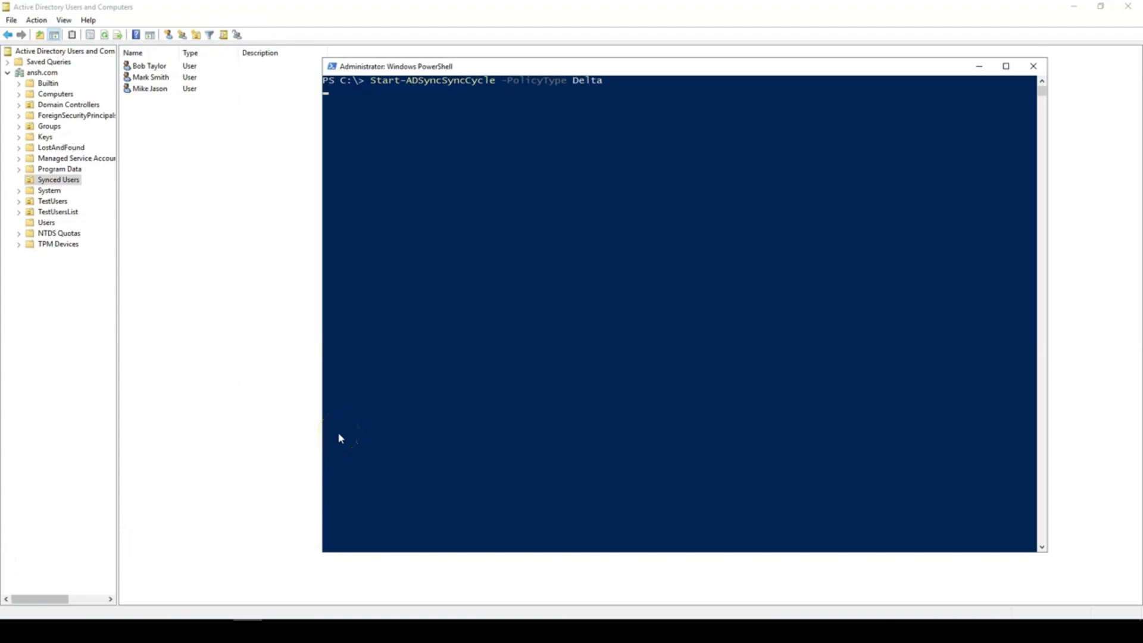
- Run Start-ADSyncSyncCycle -PolicyType Delta and get a Success result
key(enter)
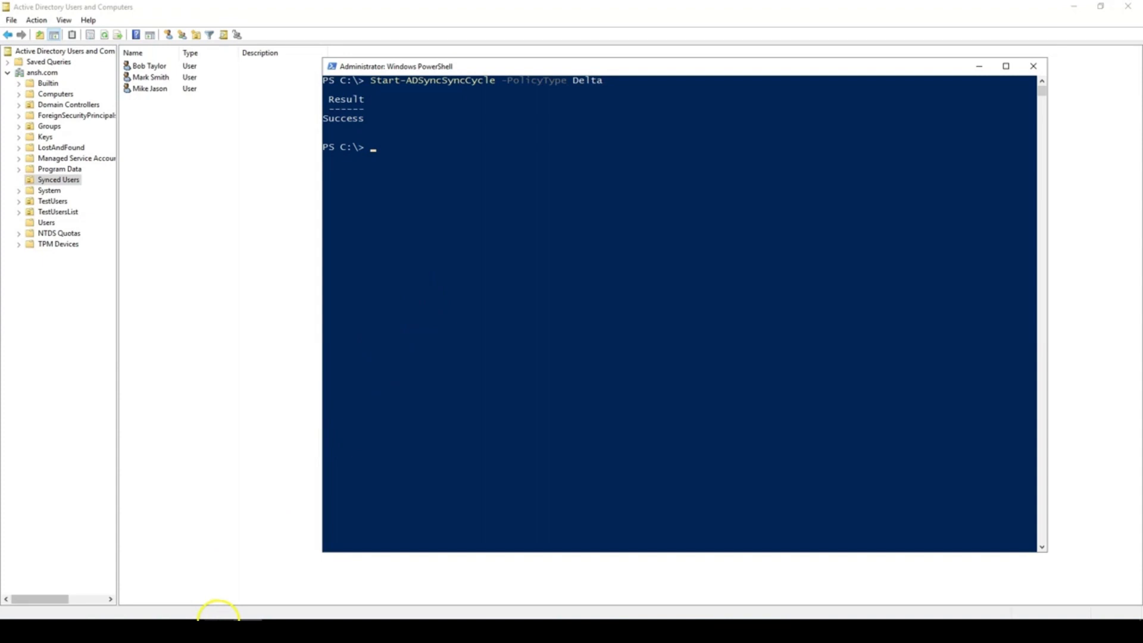
mouse_move(216, 622)
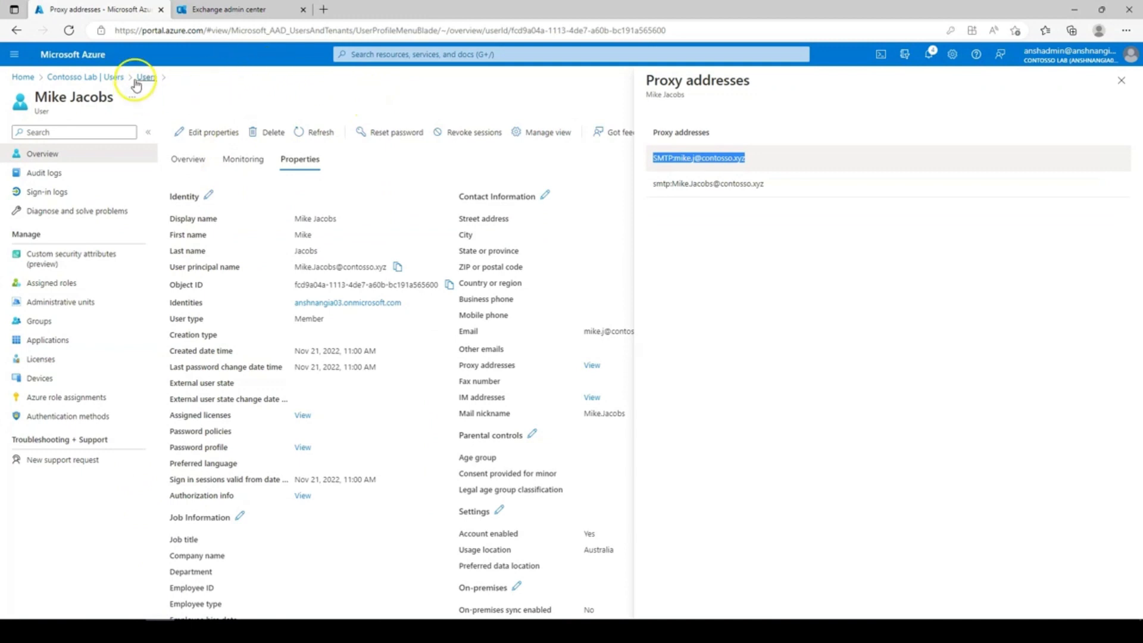
click(145, 76)
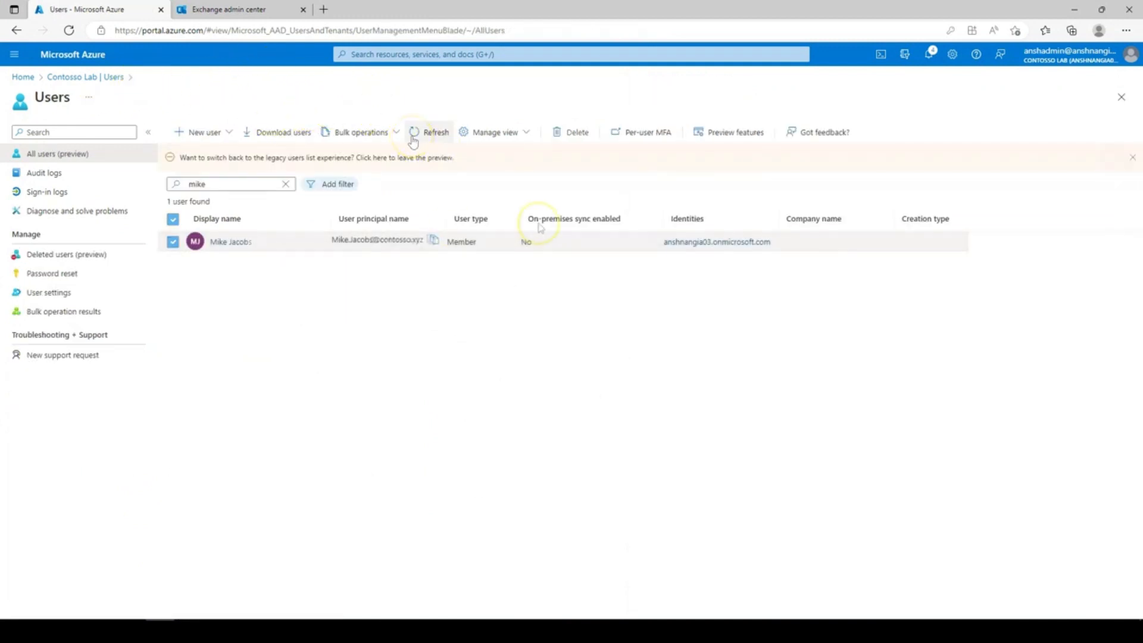
click(436, 132)
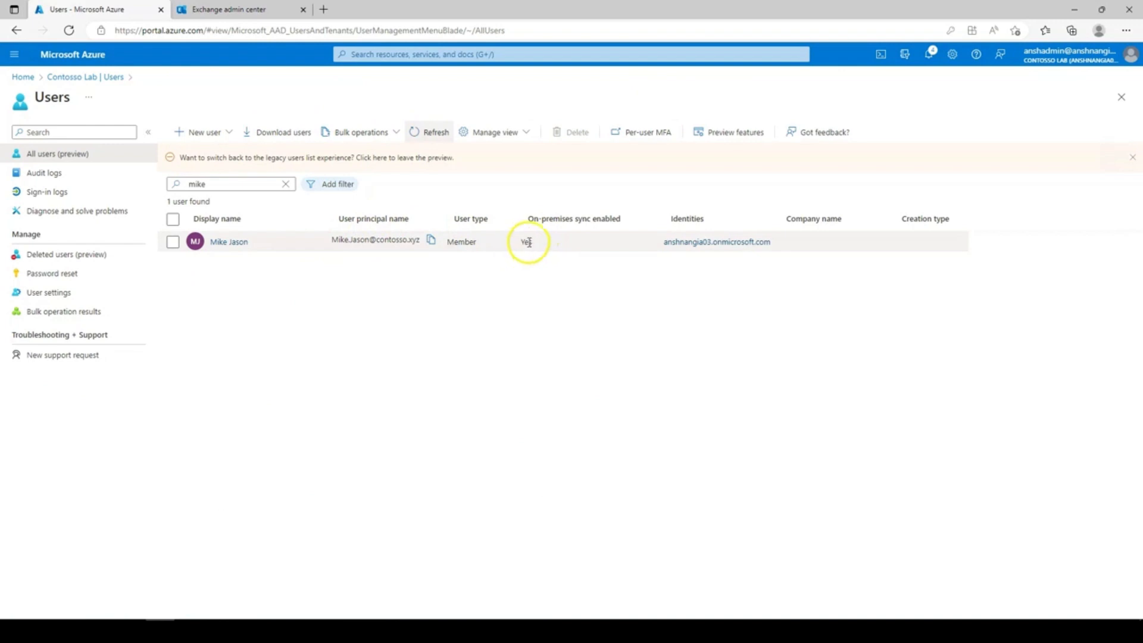
click(228, 242)
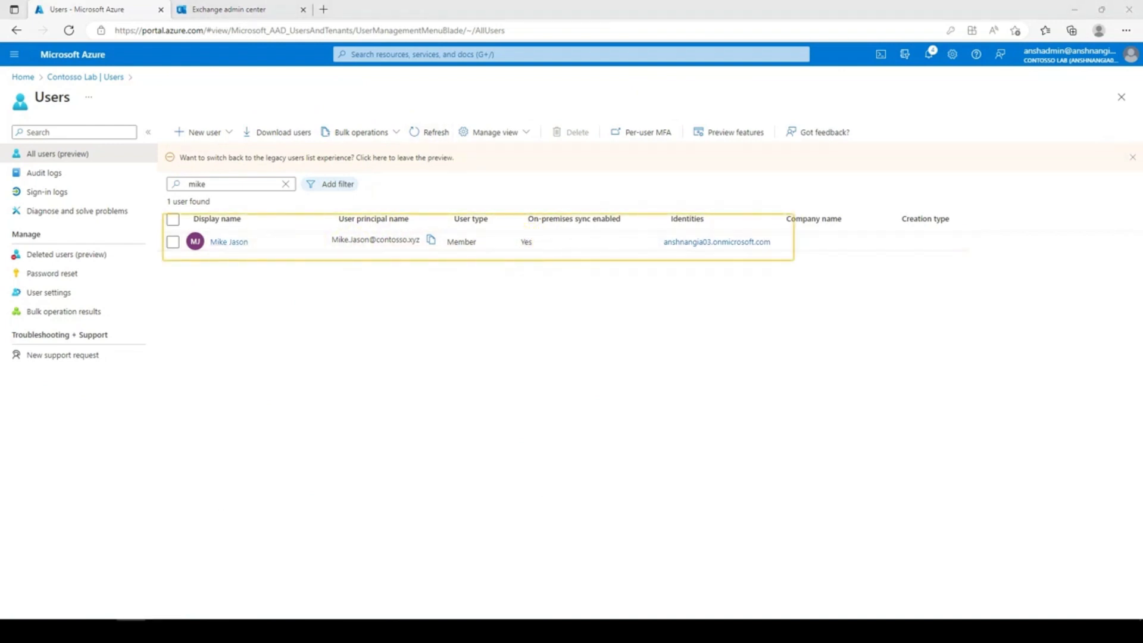
click(228, 242)
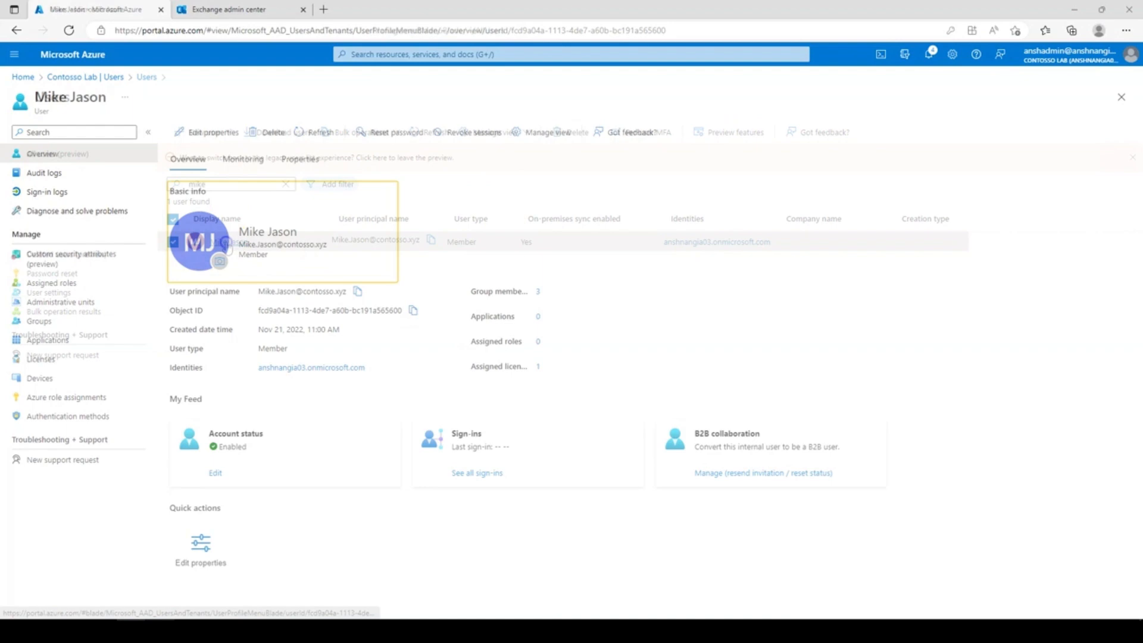